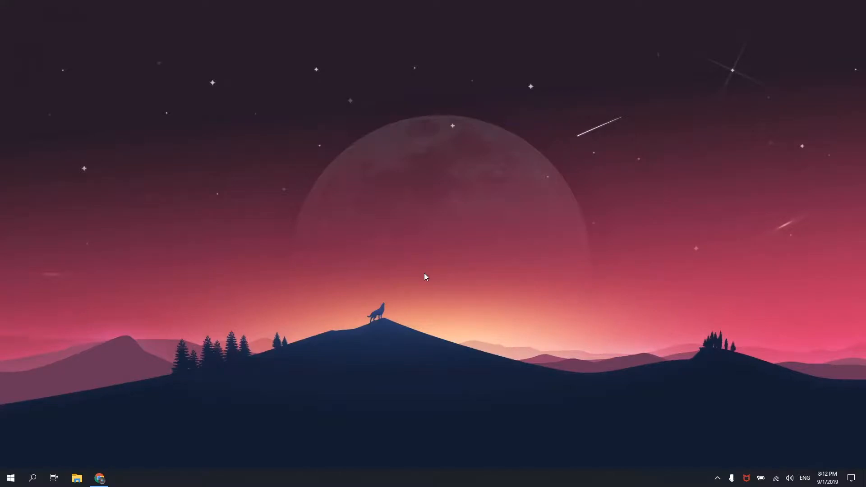
mouse_move(424, 278)
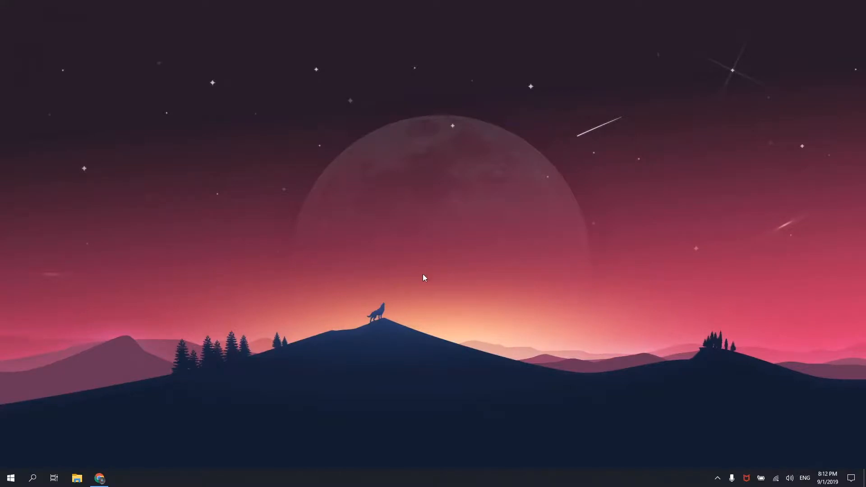
mouse_move(411, 292)
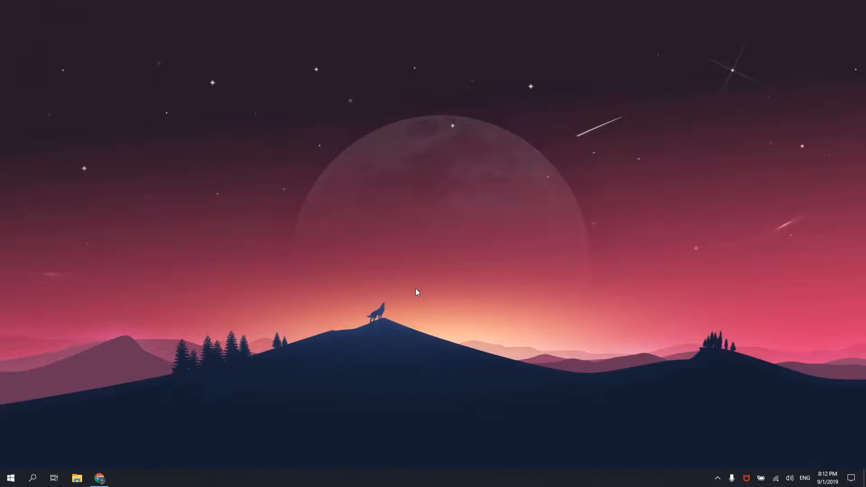
Search 'programs' from Start and open Programs and Features via Apps & features.
click(11, 478)
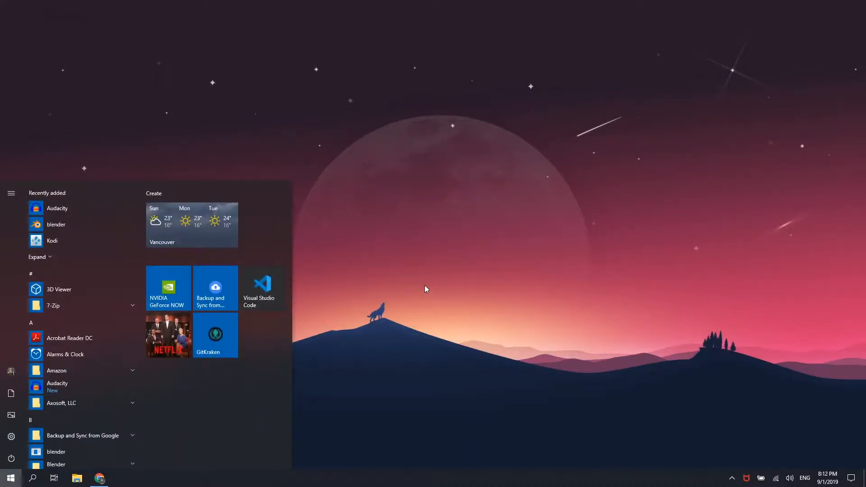
text(progr)
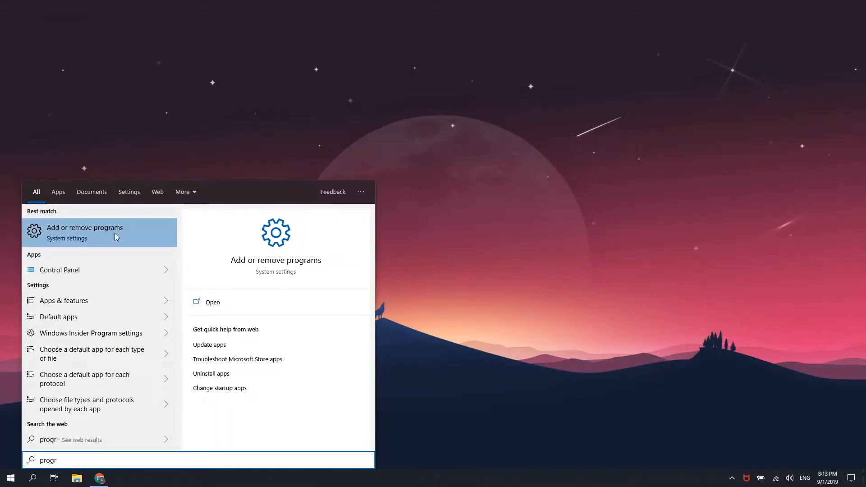
click(85, 233)
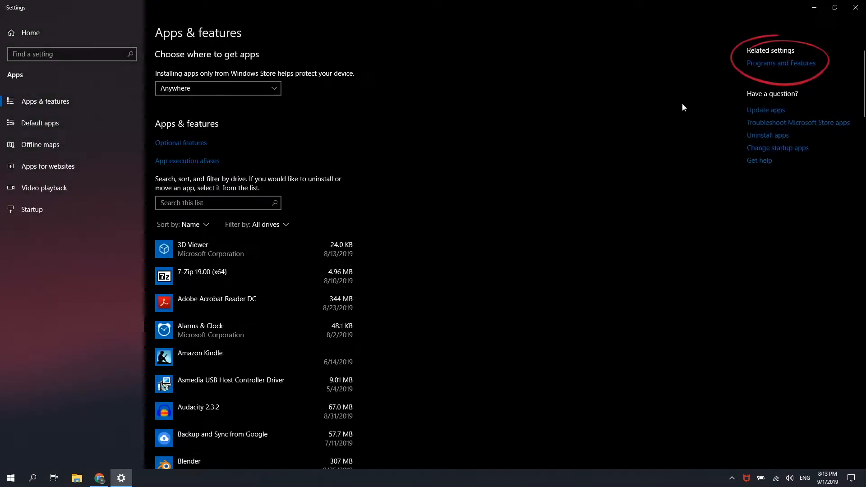
click(781, 63)
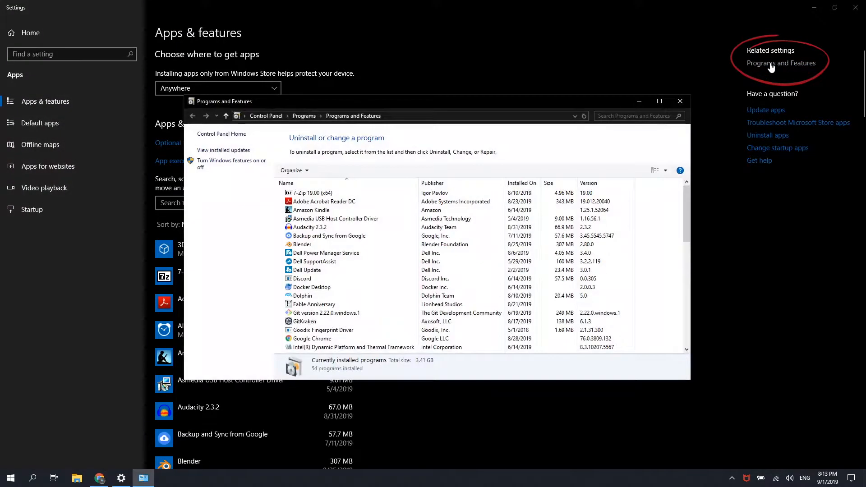
mouse_move(239, 165)
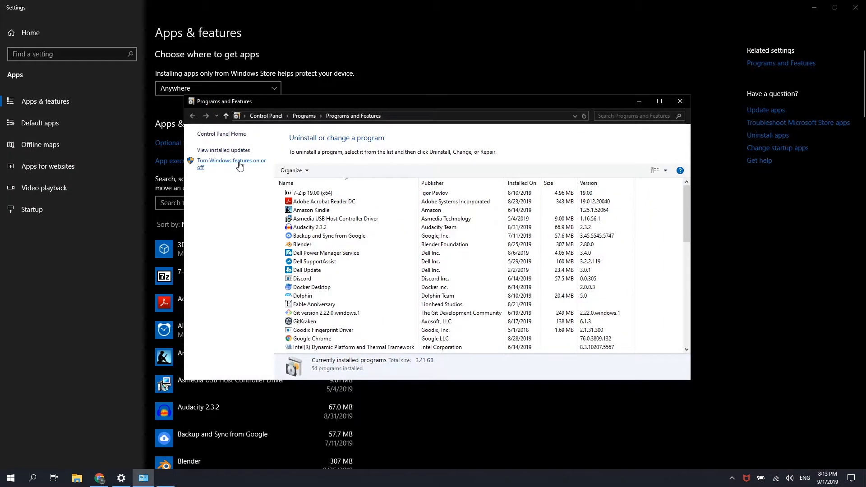
Enable Windows Subsystem for Linux in Windows Features, then close Programs and Features.
click(231, 164)
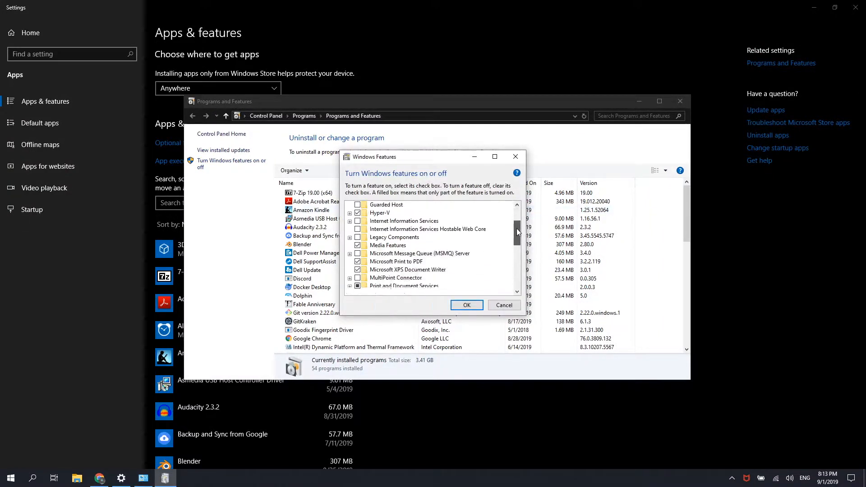
scroll(down, 3)
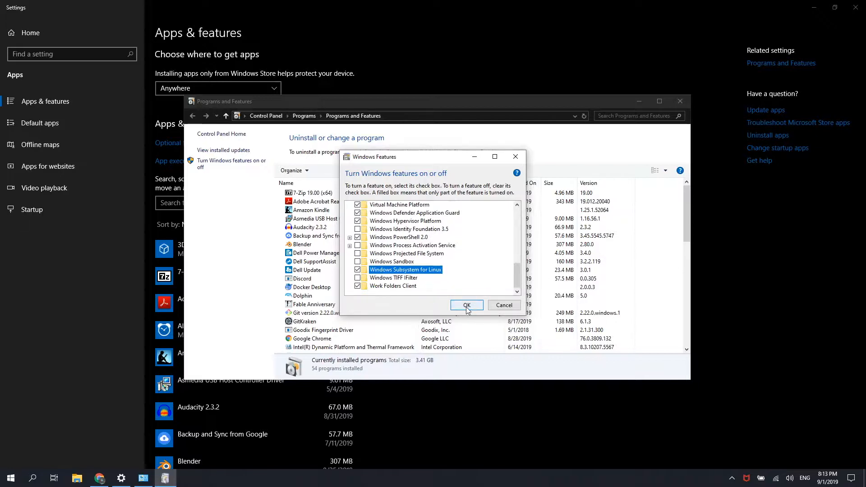
click(466, 305)
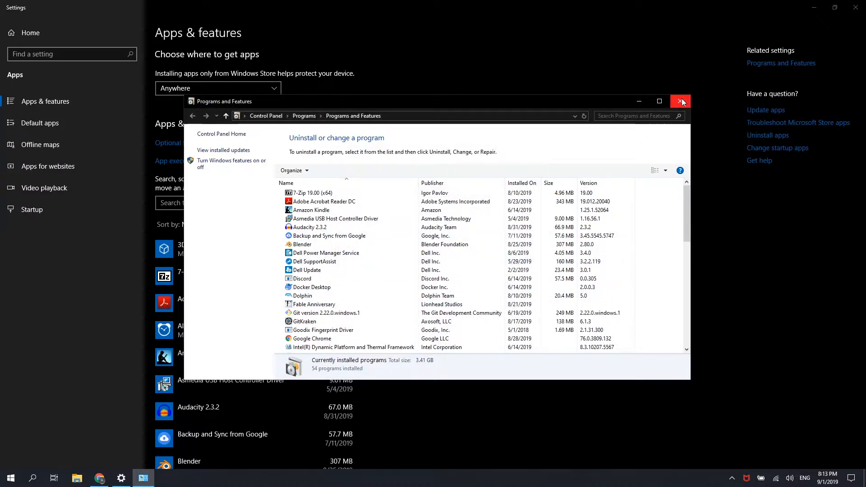
click(680, 101)
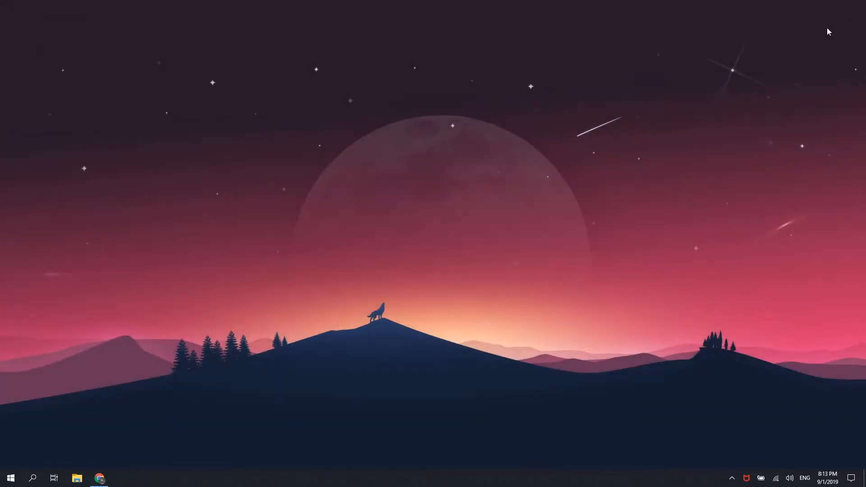
Launch Microsoft Store, search 'ubuntu', and open the Ubuntu 18.04 LTS page.
click(11, 479)
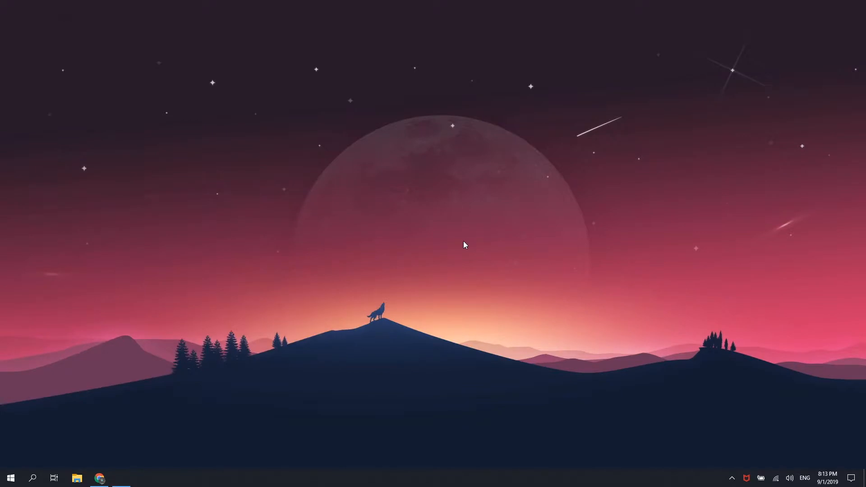
click(121, 478)
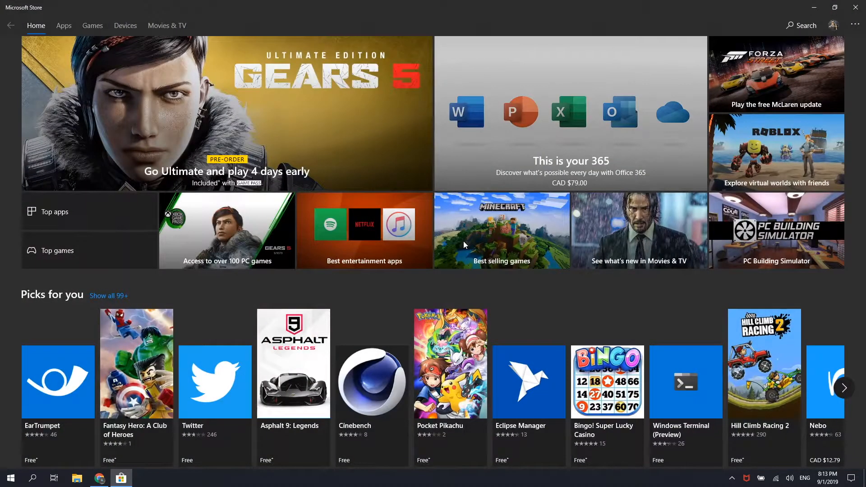
click(801, 25)
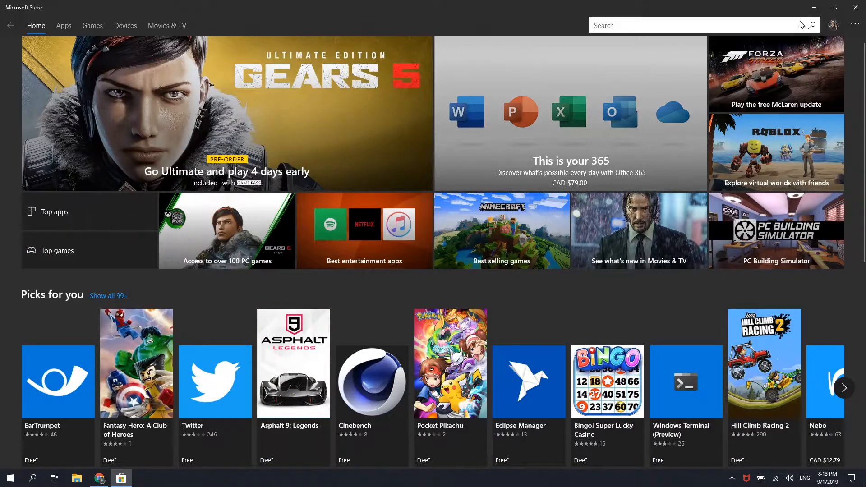
text(ubunt)
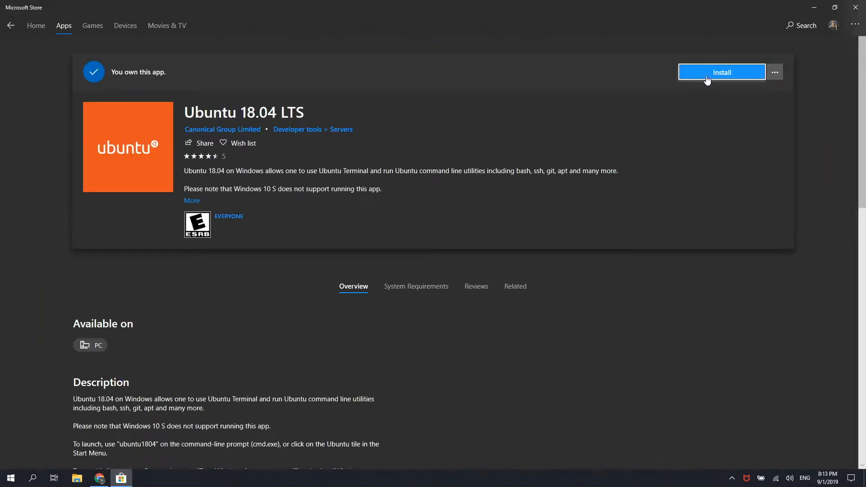
Start installing Ubuntu 18.04 LTS from its Microsoft Store page.
click(722, 72)
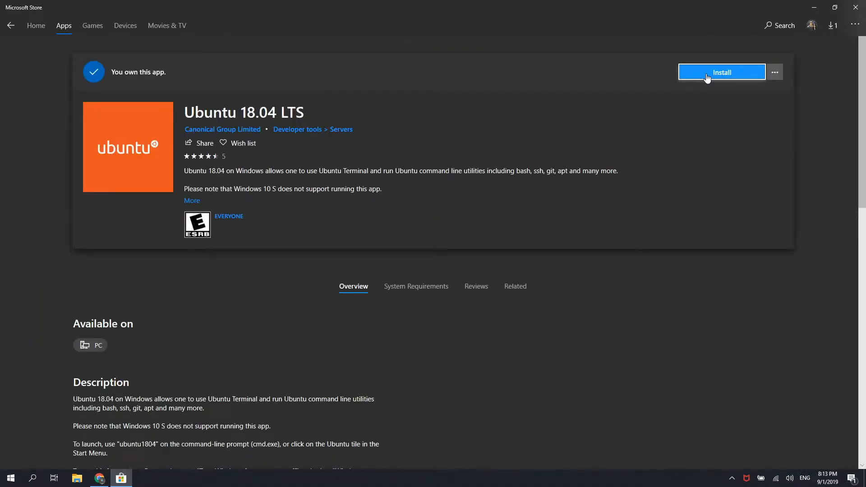
click(722, 72)
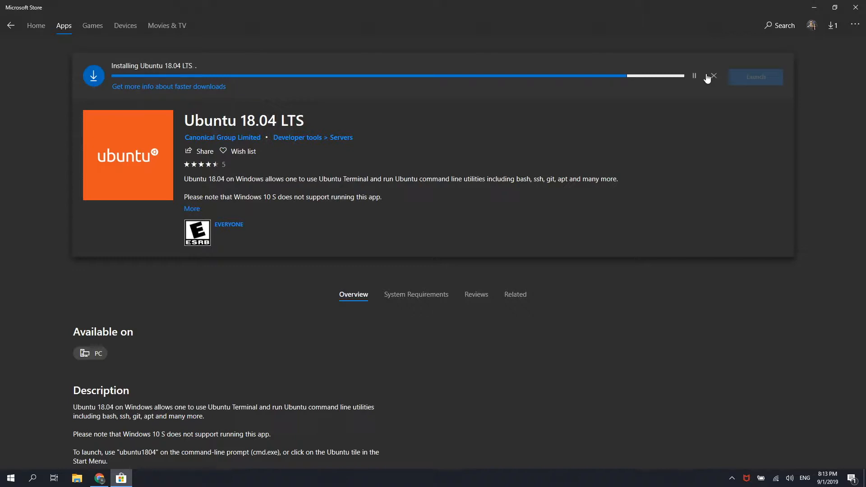
mouse_move(583, 137)
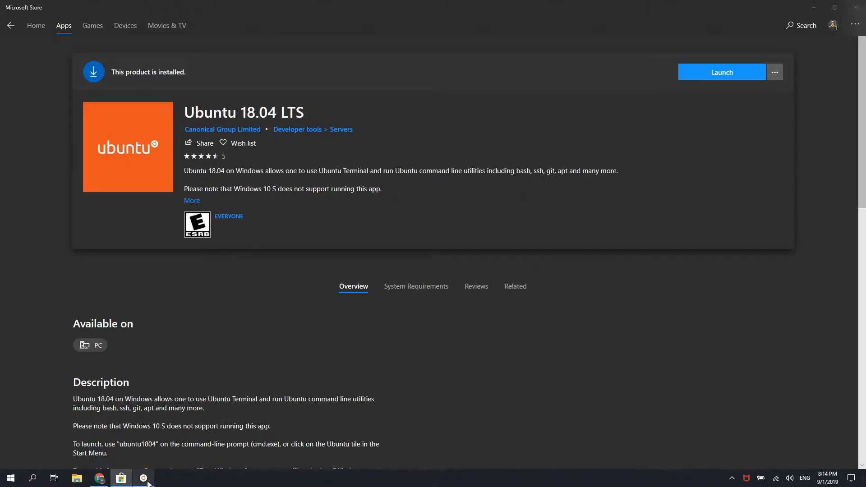
Launch Ubuntu, create UNIX user 'average-de' with a password, and clear the terminal.
click(722, 72)
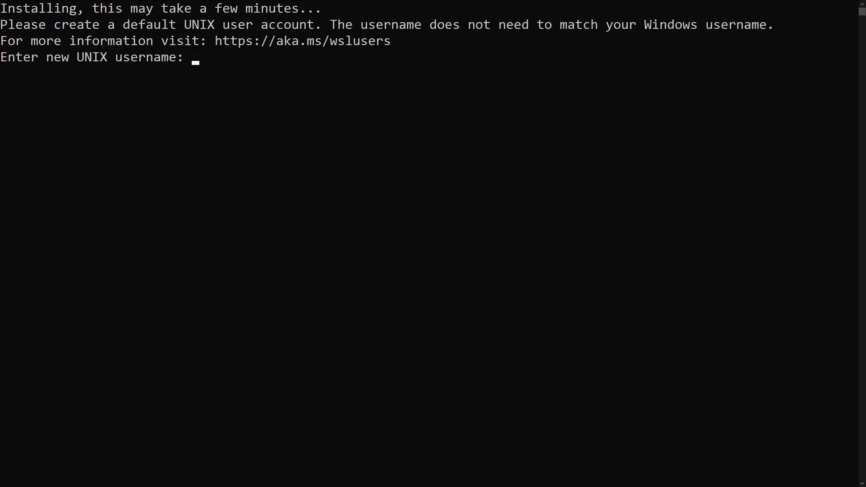
text(average-de)
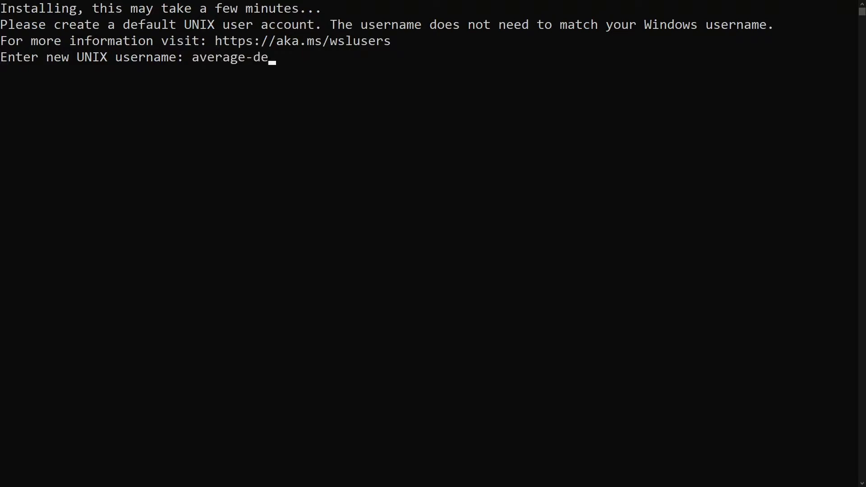
key(Enter)
text(cl)
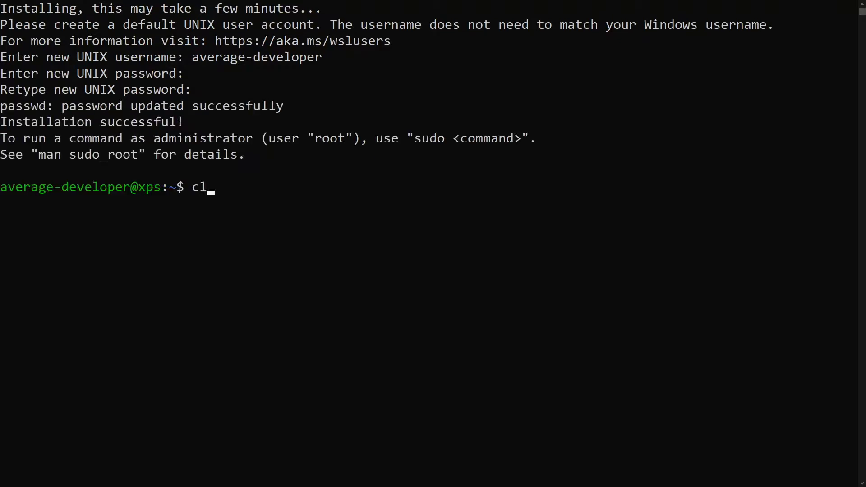
key(Enter)
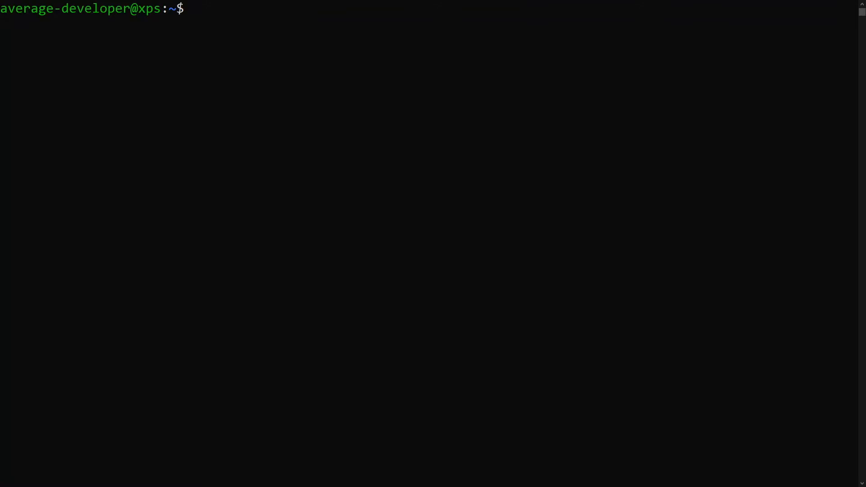
mouse_move(477, 282)
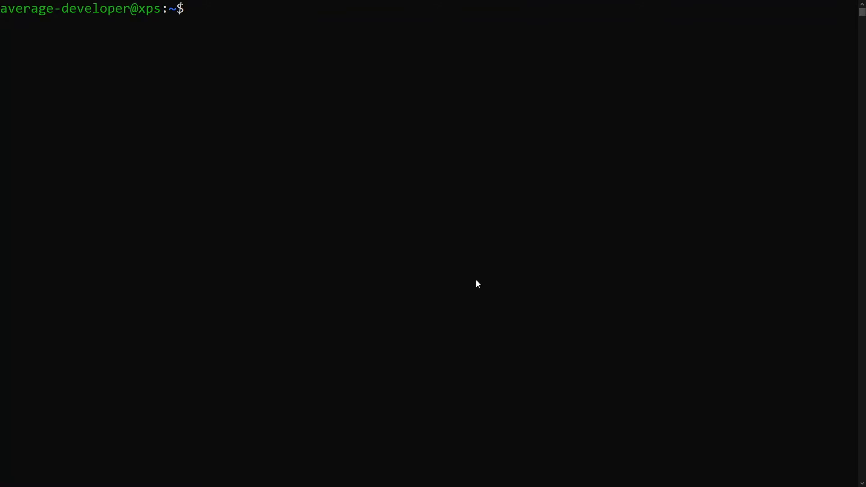
Copy the curl install command from nvm-sh/nvm's Installation and Update section, then close Chrome.
text(chrome)
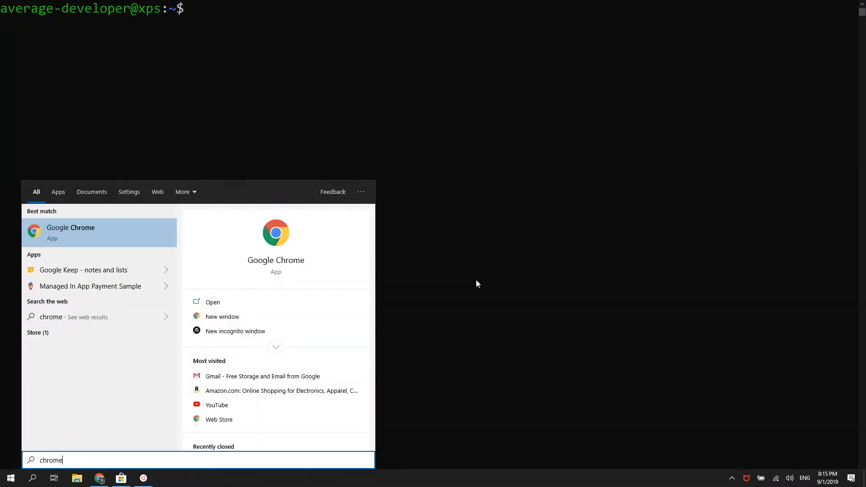
click(70, 232)
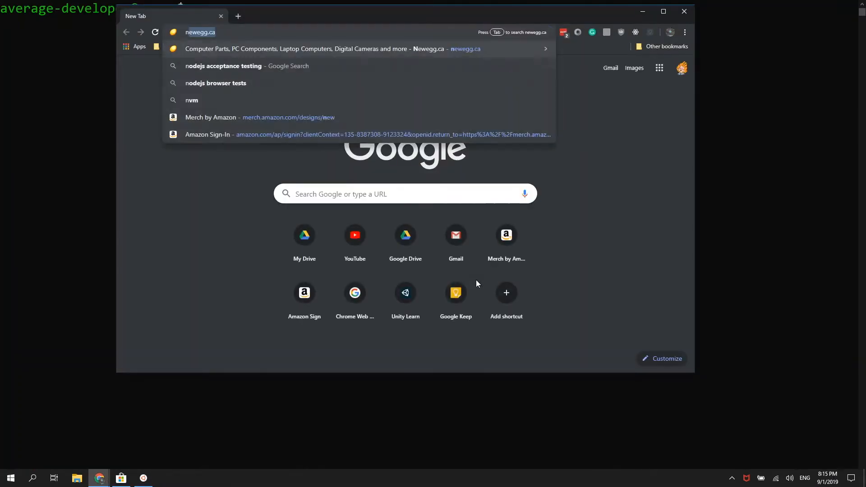
click(192, 99)
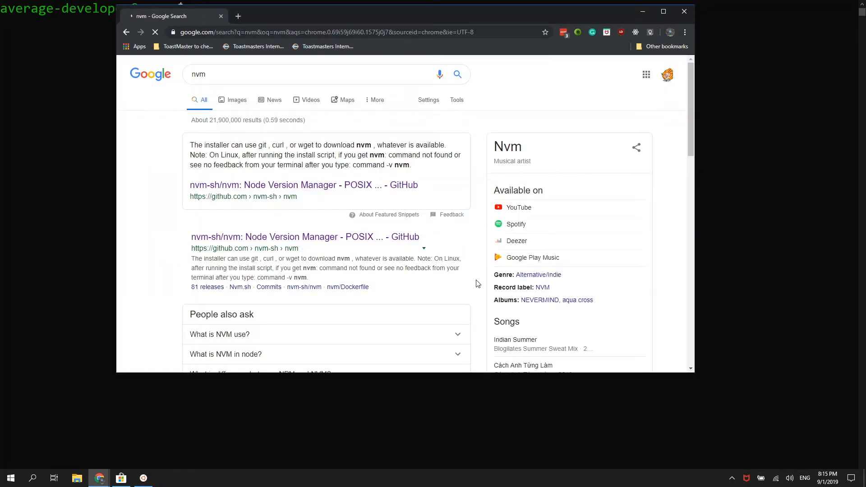
mouse_move(300, 242)
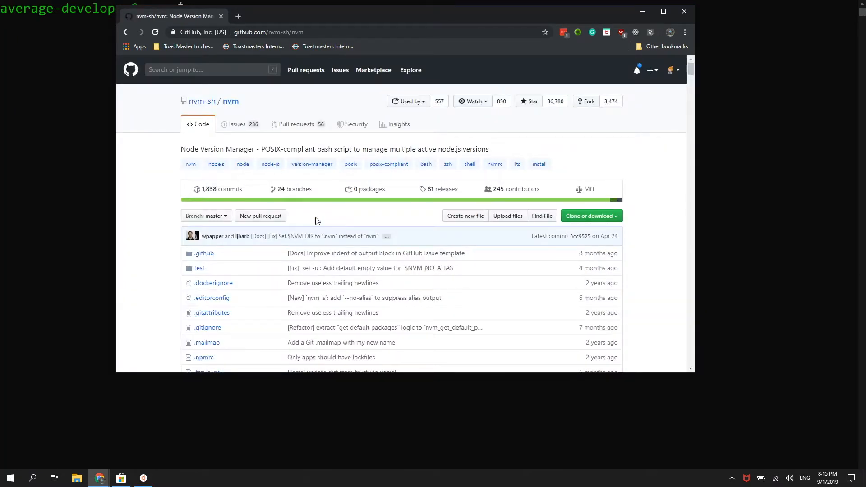
scroll(down, 3)
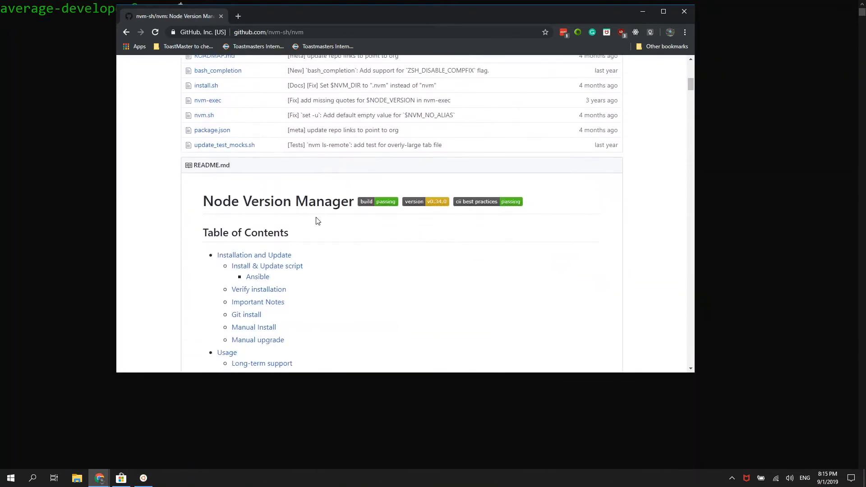
click(254, 255)
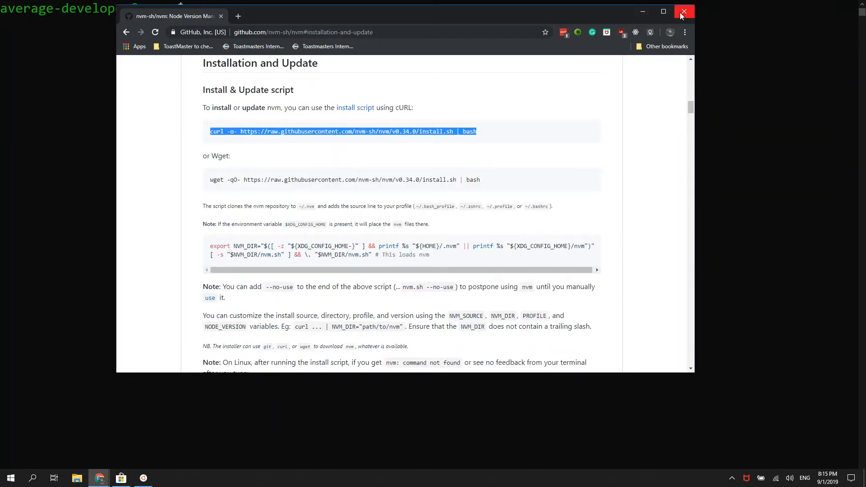
click(684, 11)
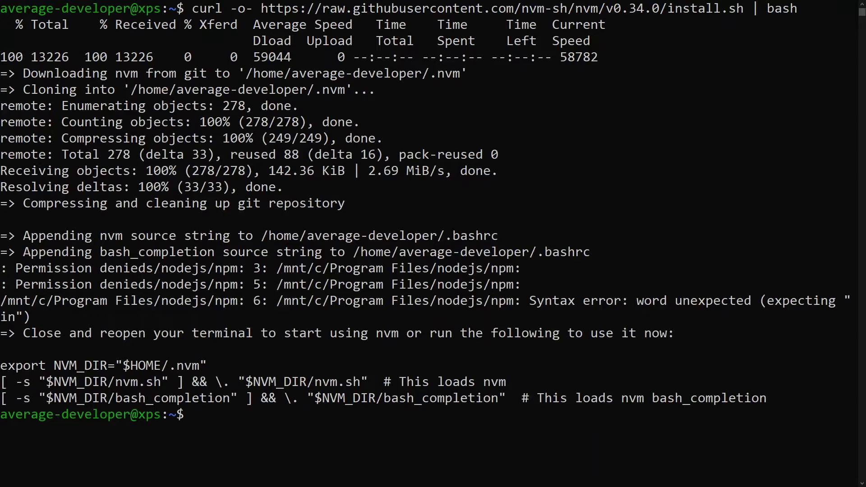
Run the nvm install script, reload ~/.bashrc with source, and clear the screen.
text(source)
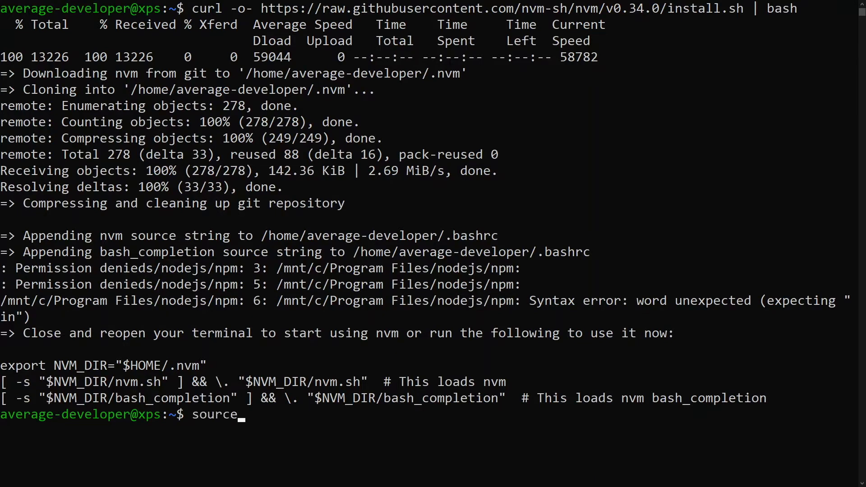
text(~/.)
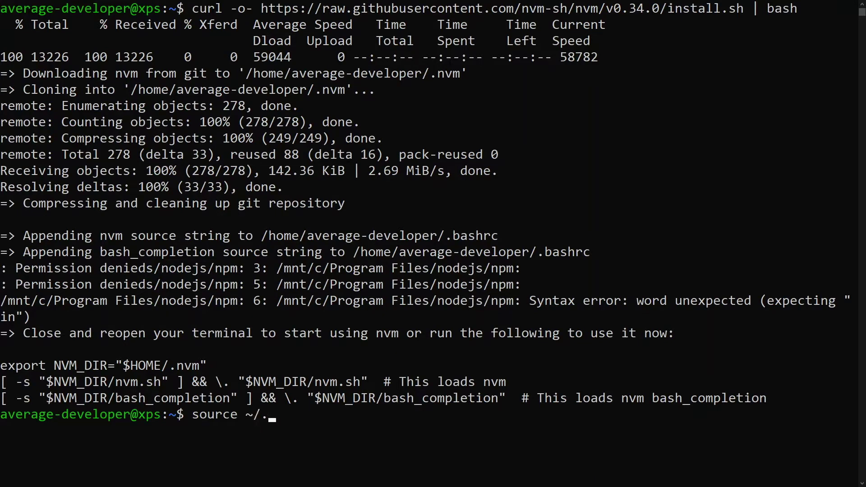
text(bashrc)
text(clea)
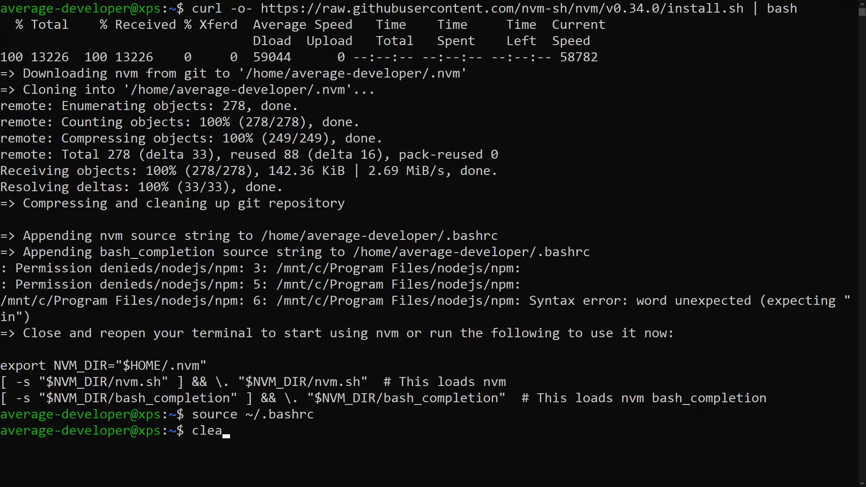
key(Enter)
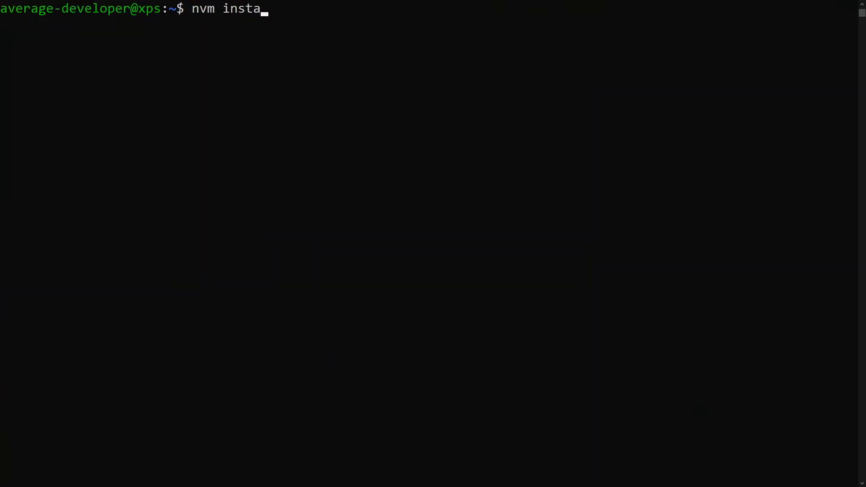
Run 'nvm install 10.16.3' and check 'which npm' points into the nvm folder.
text(ll 10.16.3)
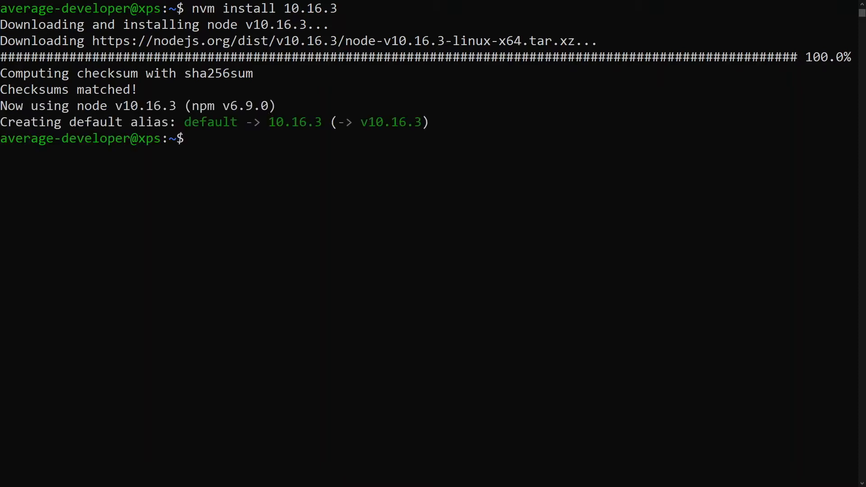
text(which npm)
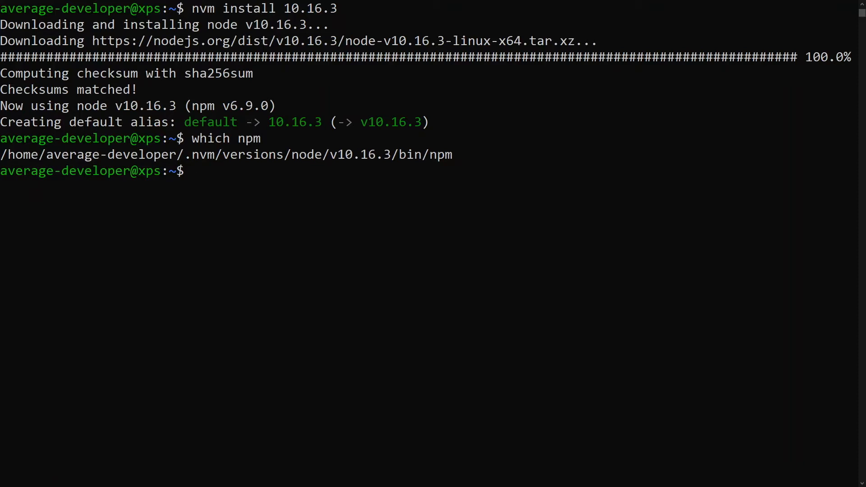
Start node, run console.log("hello world"), and exit with Ctrl+C.
text(node)
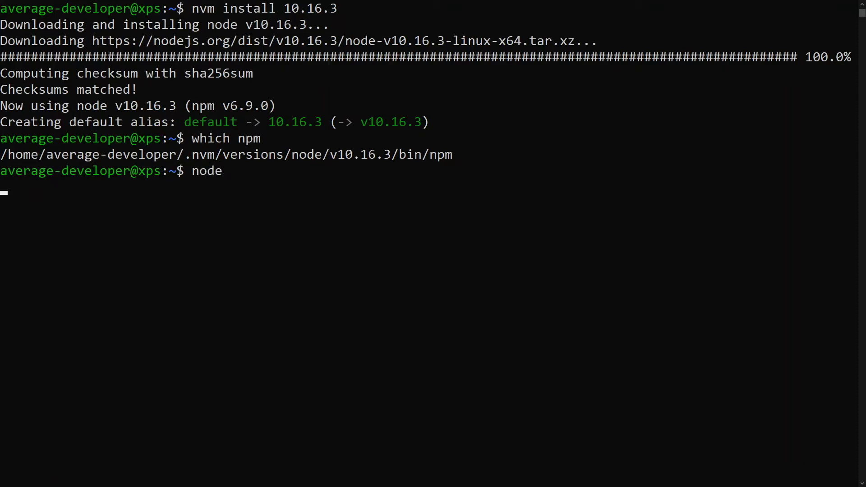
text(console.log)
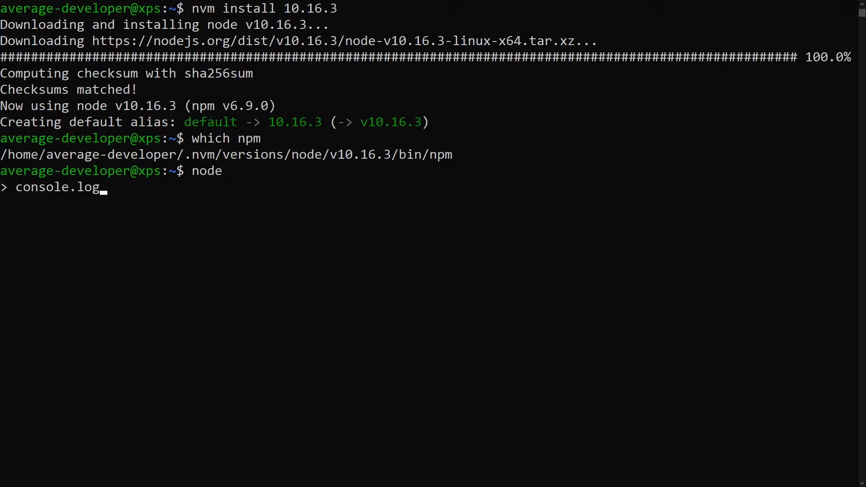
text(("hello world");)
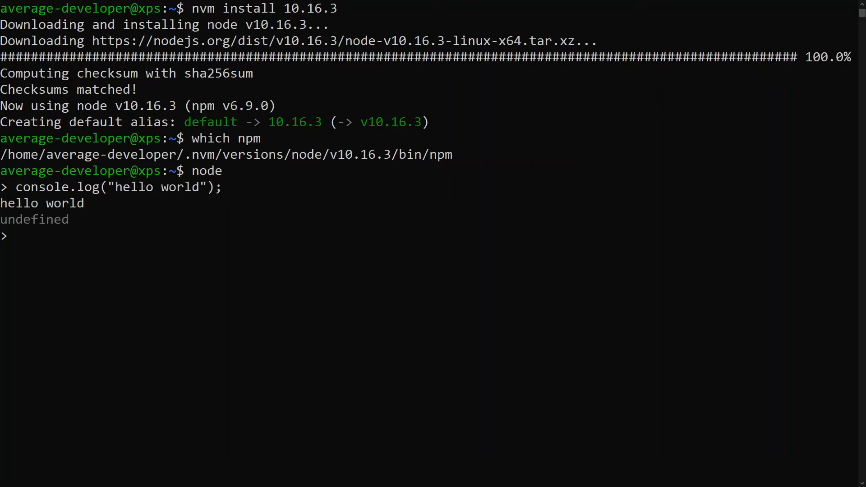
key(Ctrl+c)
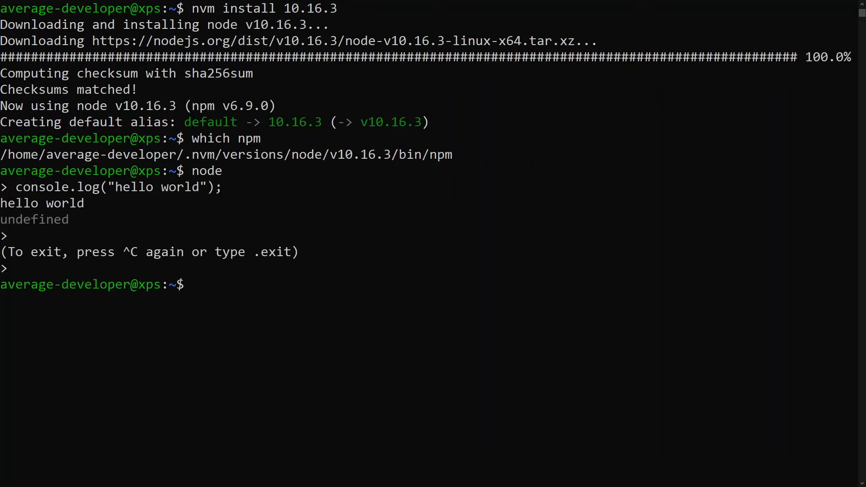